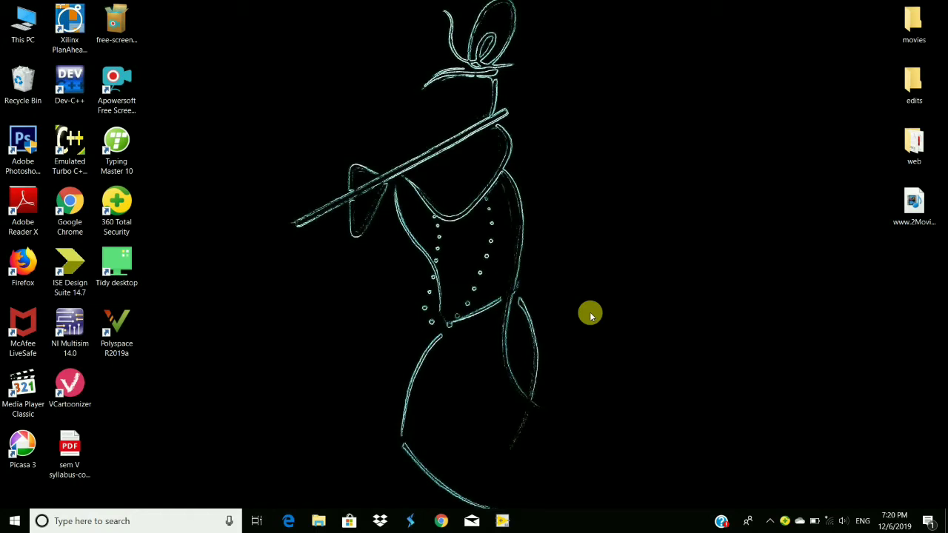
{"action": "mouse_move", "coordinate": [438, 338]}
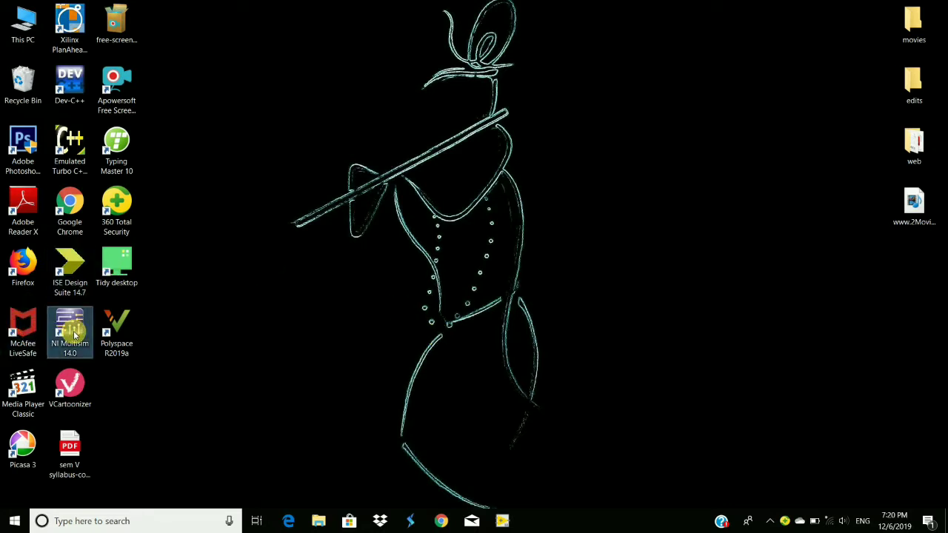
Launch Multisim 14.0 and bring up the component chooser for a new design
{"action": "double_click", "coordinate": [70, 332]}
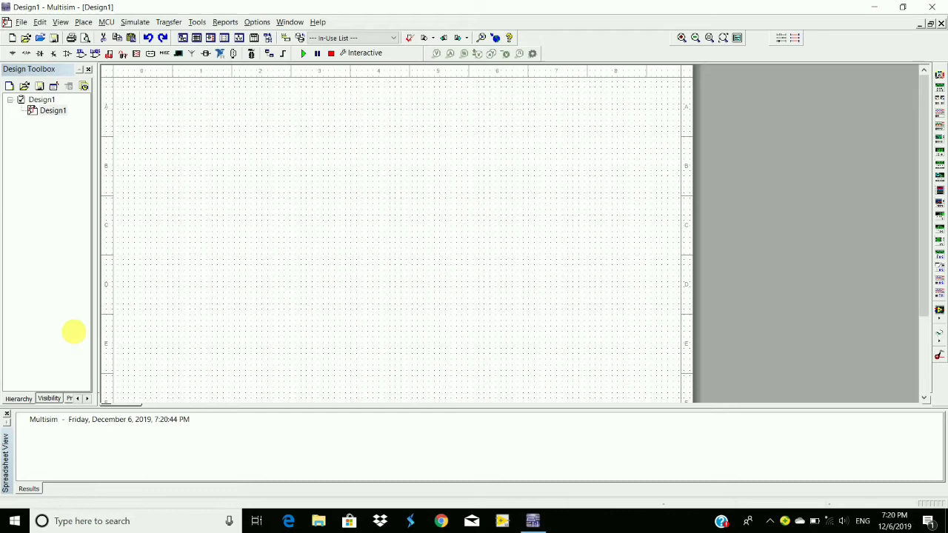
{"action": "left_click", "coordinate": [83, 22]}
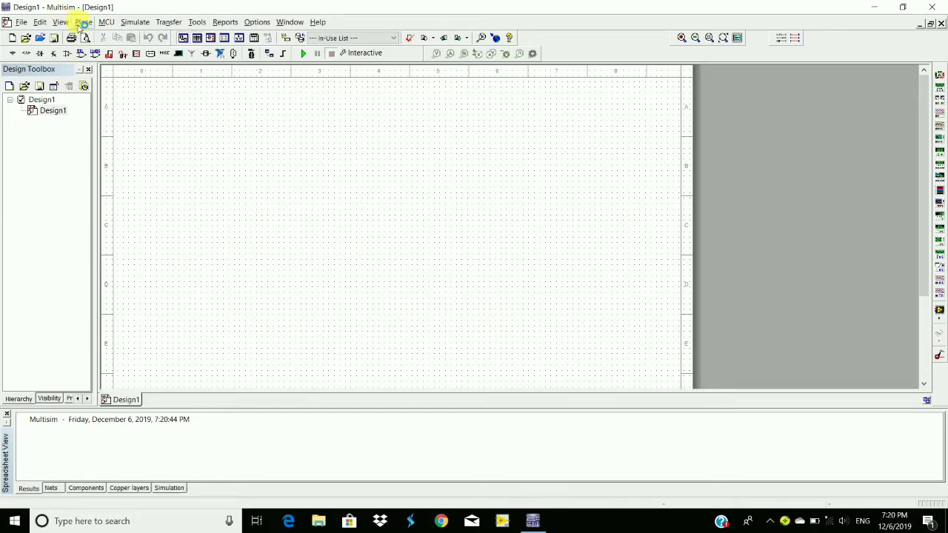
{"action": "left_click", "coordinate": [82, 21]}
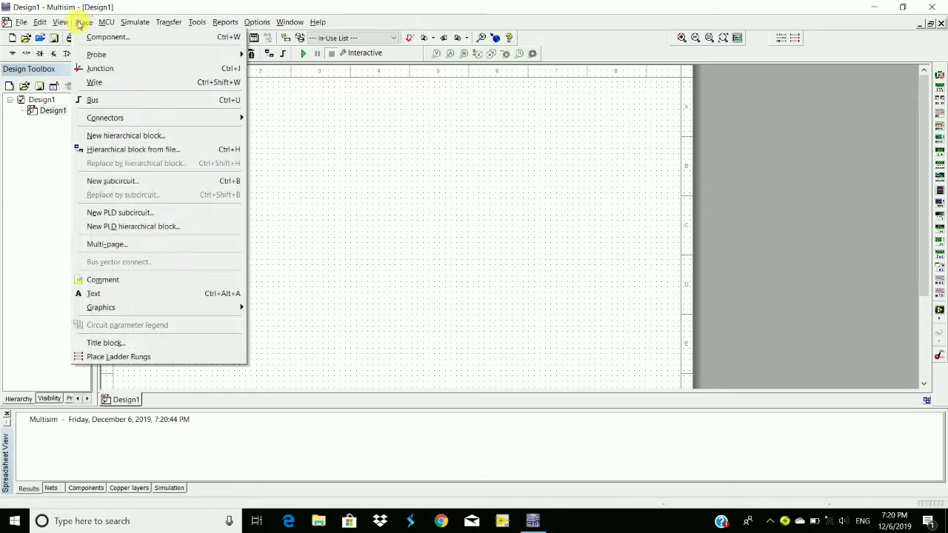
{"action": "left_click", "coordinate": [108, 38]}
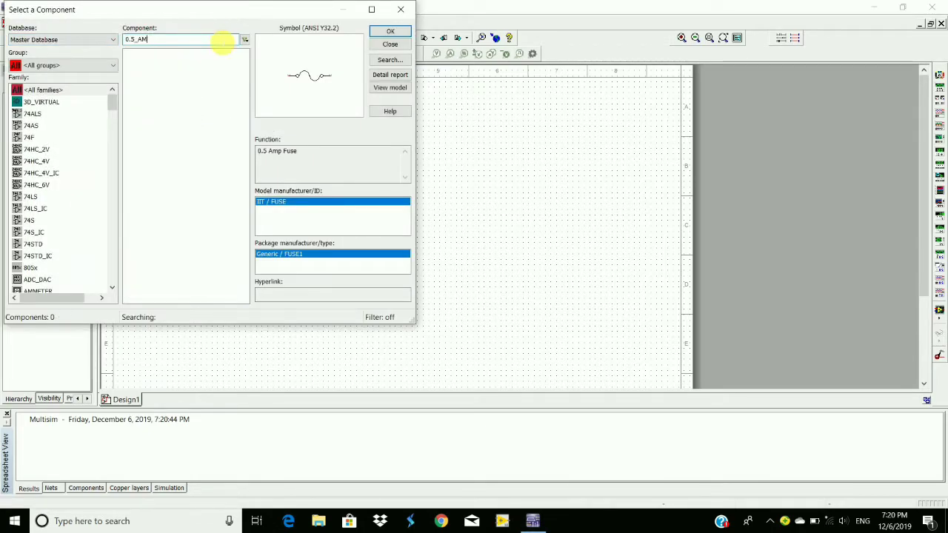
Search 'tran' and place the TRANSFORMER_CT_RATED center-tapped transformer
{"action": "key", "text": "ctrl+a"}
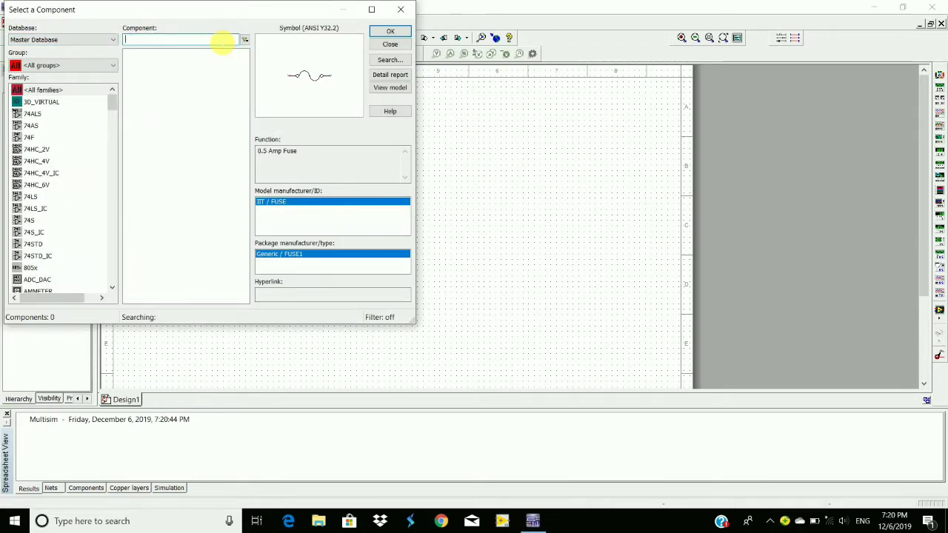
{"action": "type", "text": "tran"}
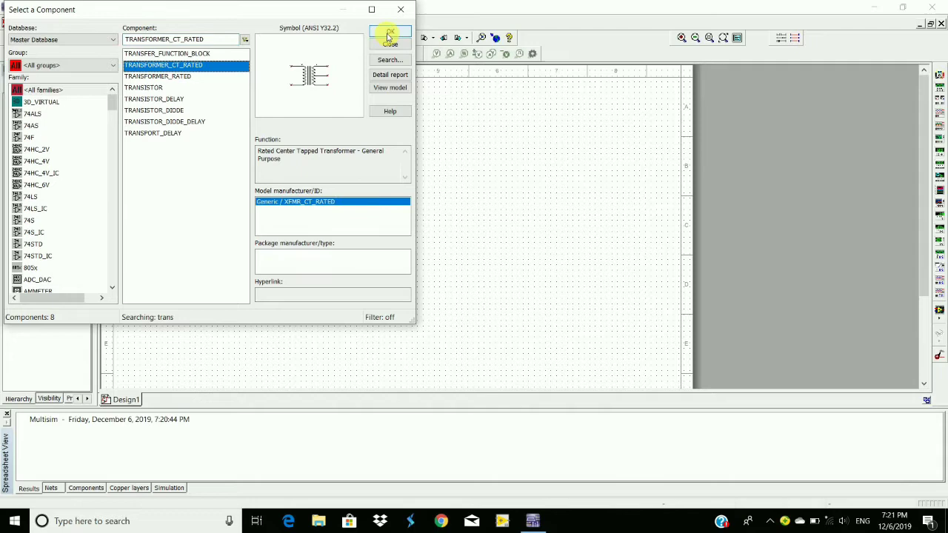
{"action": "left_click", "coordinate": [389, 34]}
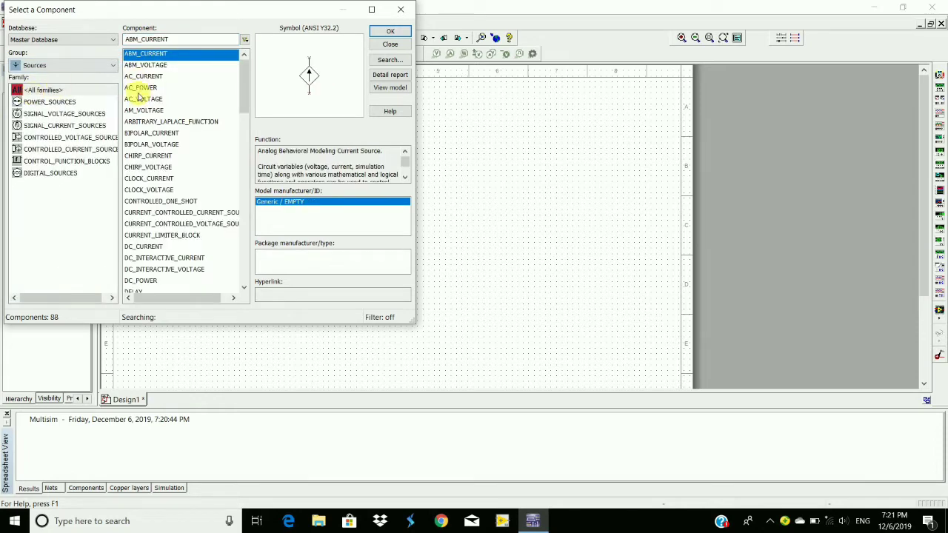
Place an AC_VOLTAGE source (1Vpk, 1kHz) beside the transformer
{"action": "left_click", "coordinate": [143, 98]}
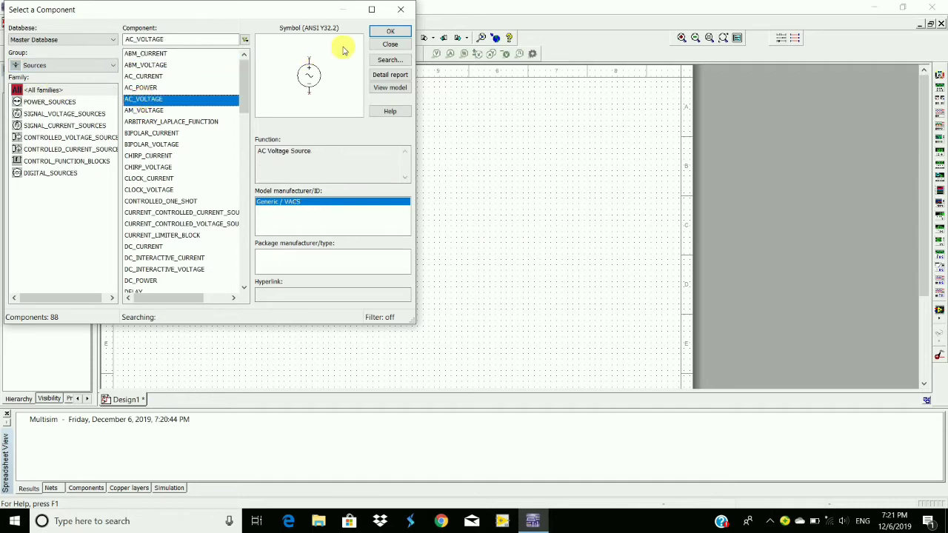
{"action": "left_click", "coordinate": [390, 31]}
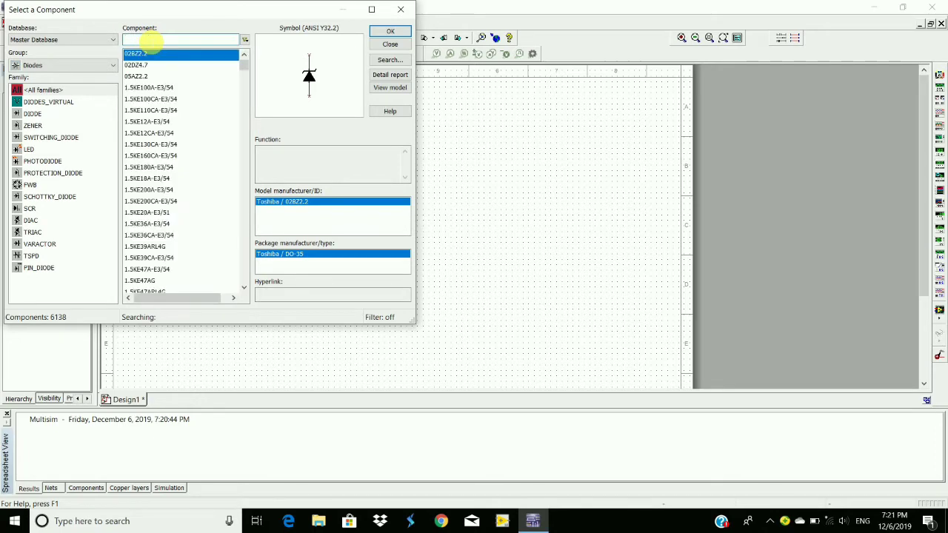
Search '1n4' in Diodes and take the 1N4007G rectifier diode for placing
{"action": "type", "text": "1n4"}
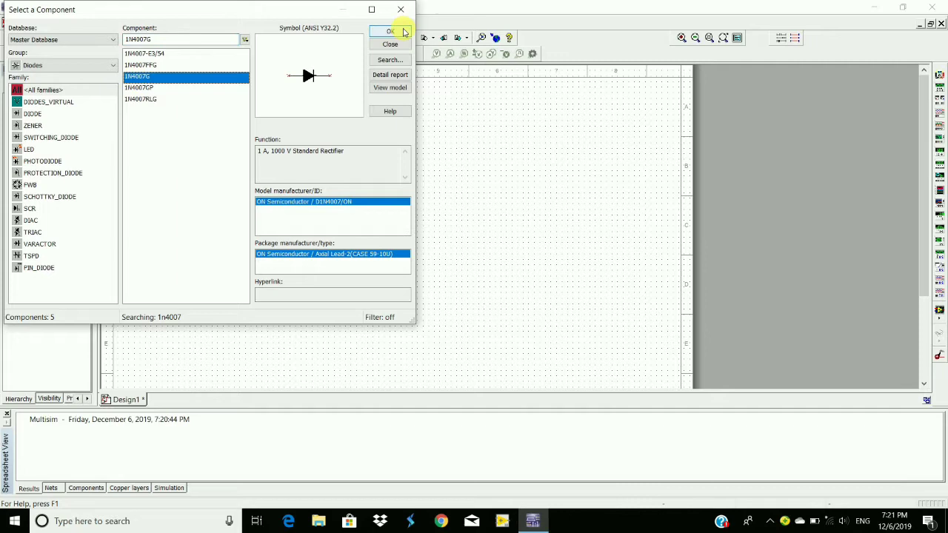
{"action": "left_click", "coordinate": [391, 31]}
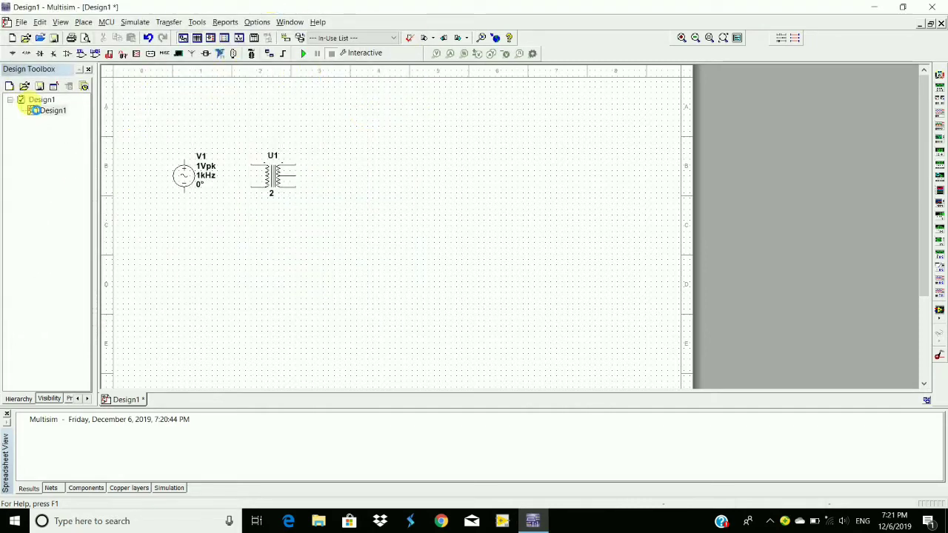
Place two 1N4007G diodes D1 and D2 on the schematic
{"action": "left_click", "coordinate": [232, 54]}
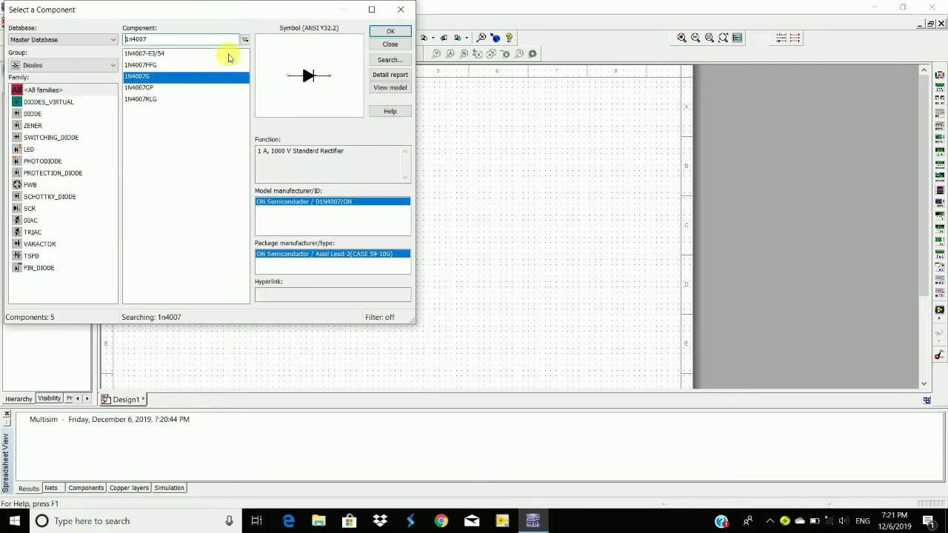
{"action": "left_click", "coordinate": [390, 31]}
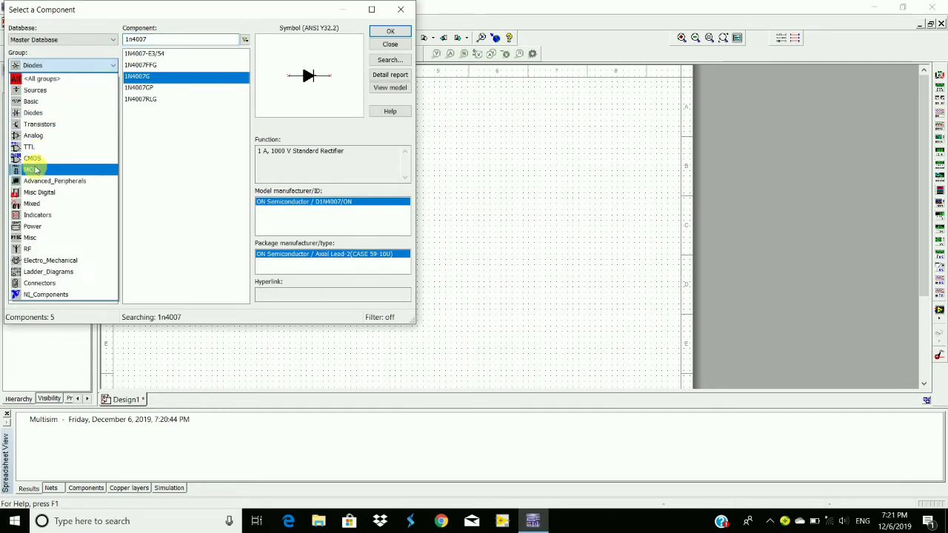
Place a 1 kΩ resistor R1 from the Basic group
{"action": "left_click", "coordinate": [31, 101]}
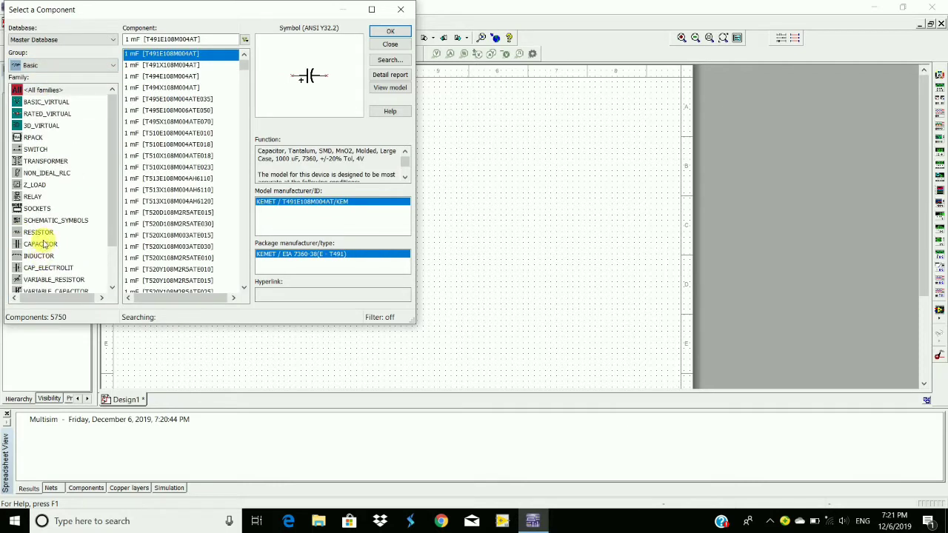
{"action": "left_click", "coordinate": [38, 232]}
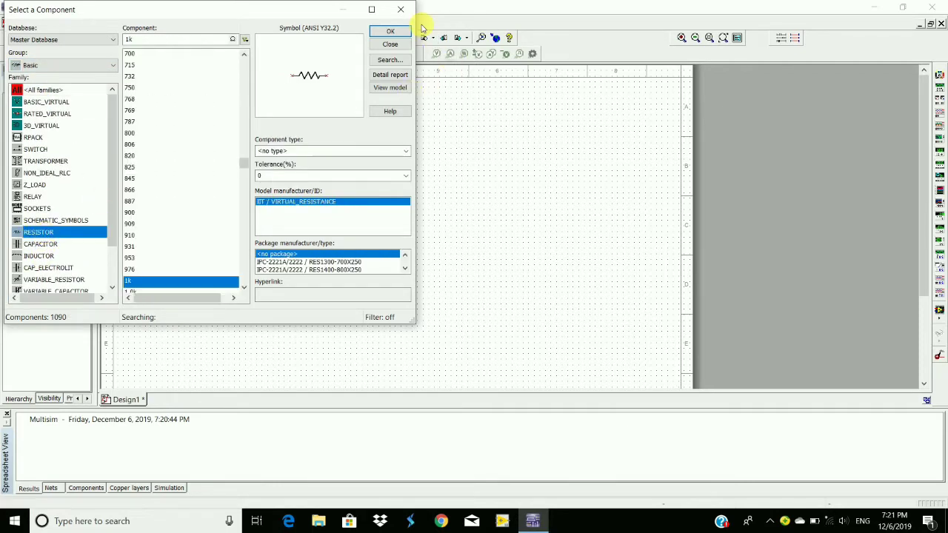
{"action": "left_click", "coordinate": [391, 31]}
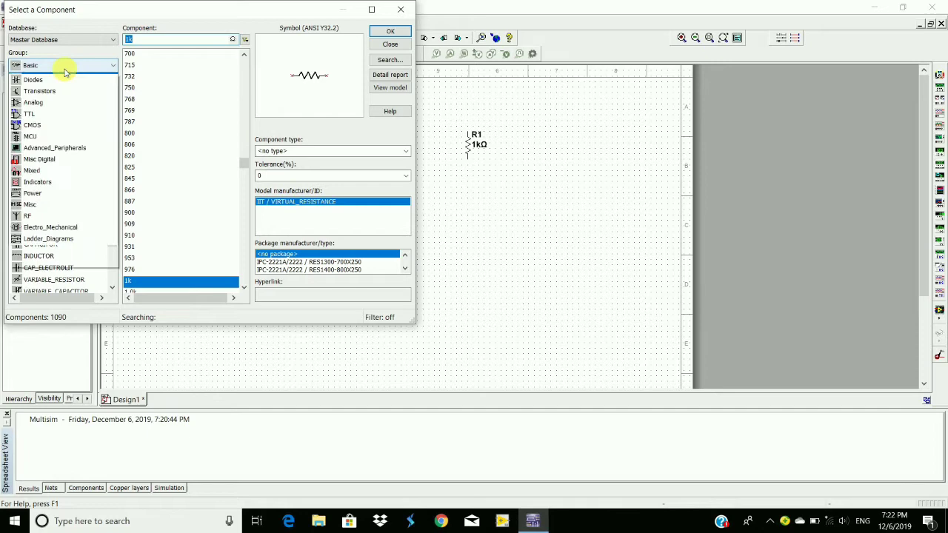
Place a GROUND symbol from the Sources group on the sheet
{"action": "left_click", "coordinate": [63, 65]}
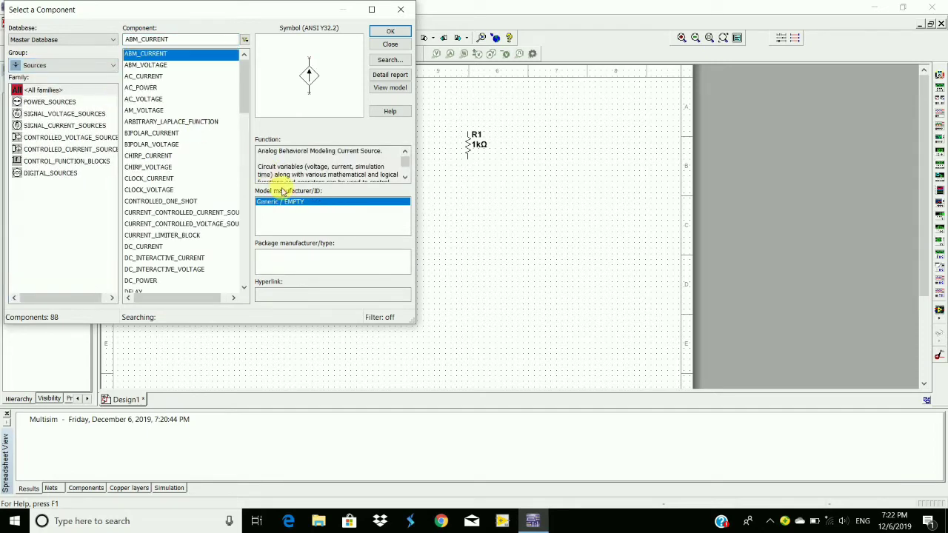
{"action": "scroll", "scroll_direction": "down", "scroll_amount": 3}
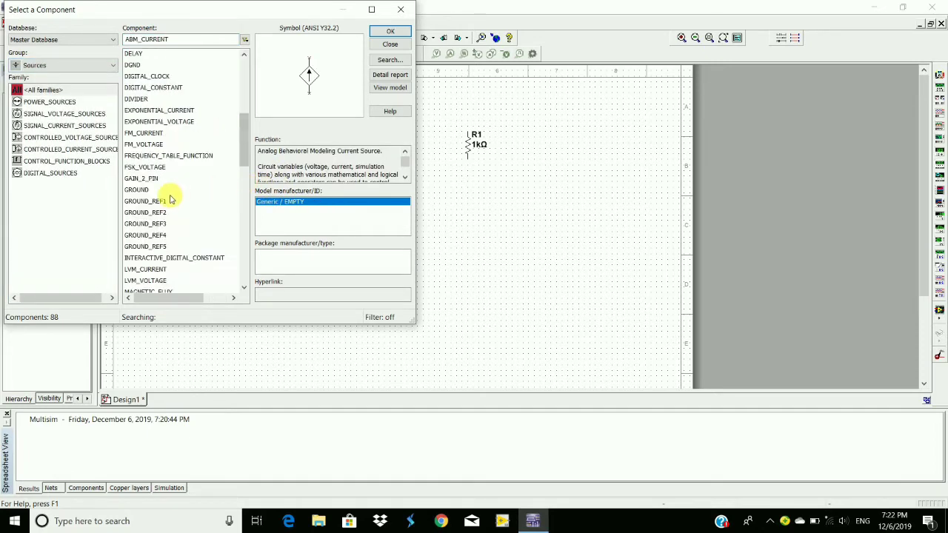
{"action": "left_click", "coordinate": [136, 189]}
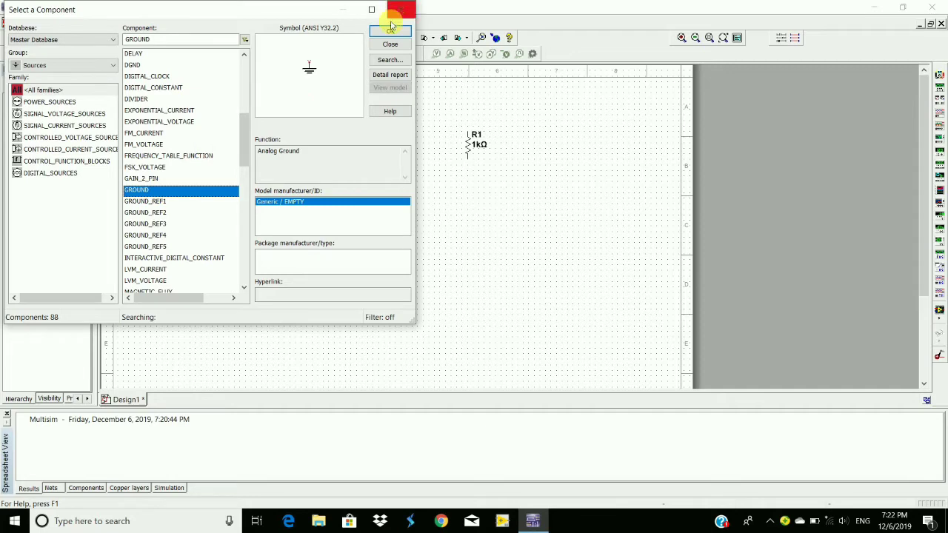
{"action": "left_click", "coordinate": [390, 43]}
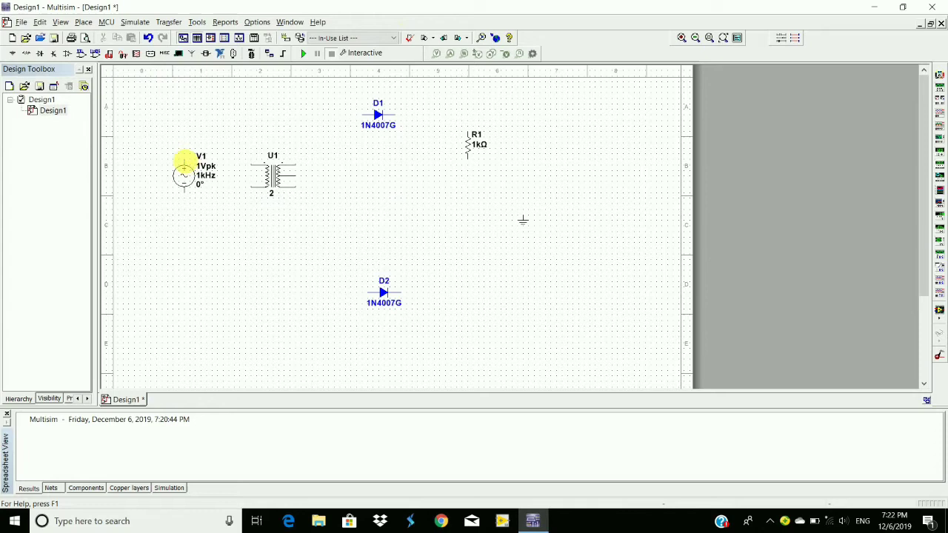
Wire both terminals of V1 to the transformer primary
{"action": "left_click_drag", "start_coordinate": [184, 160], "coordinate": [256, 114]}
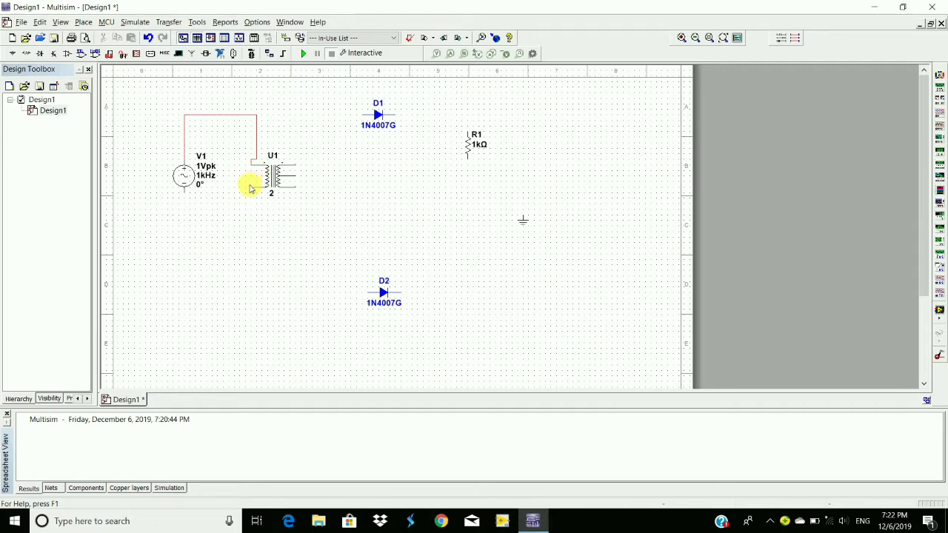
{"action": "left_click_drag", "start_coordinate": [259, 183], "coordinate": [183, 254]}
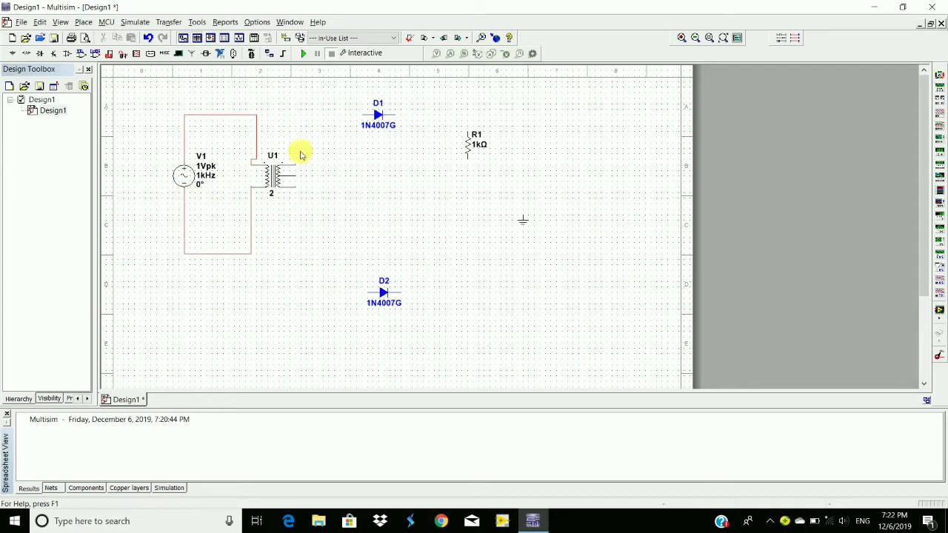
Wire the secondary ends to D1 and D2 and the centre tap to R1's lower end
{"action": "left_click_drag", "start_coordinate": [301, 152], "coordinate": [360, 103]}
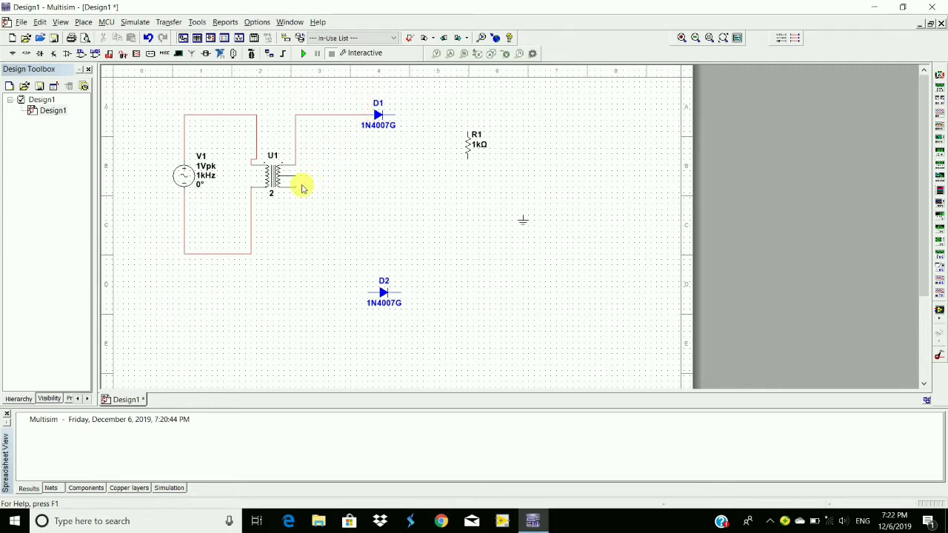
{"action": "left_click_drag", "start_coordinate": [300, 185], "coordinate": [411, 273]}
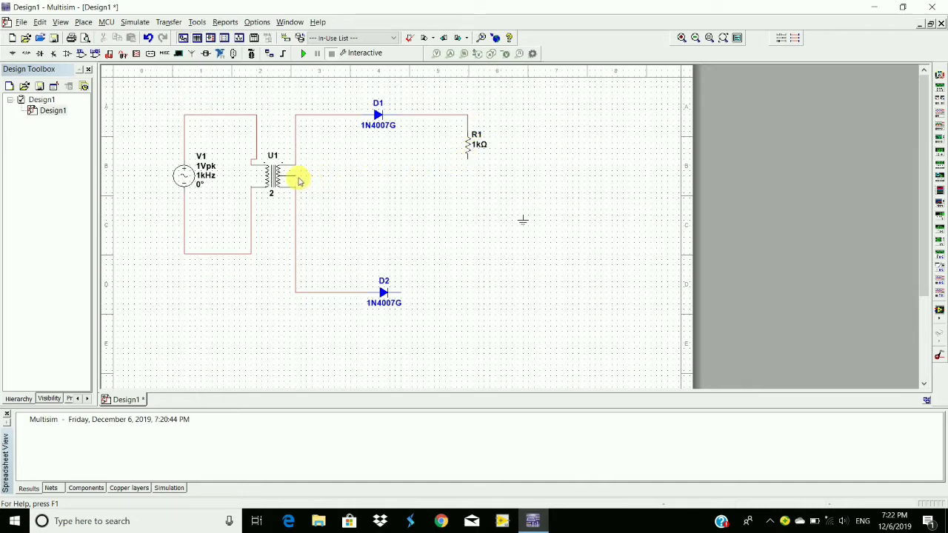
{"action": "left_click_drag", "start_coordinate": [296, 172], "coordinate": [468, 165]}
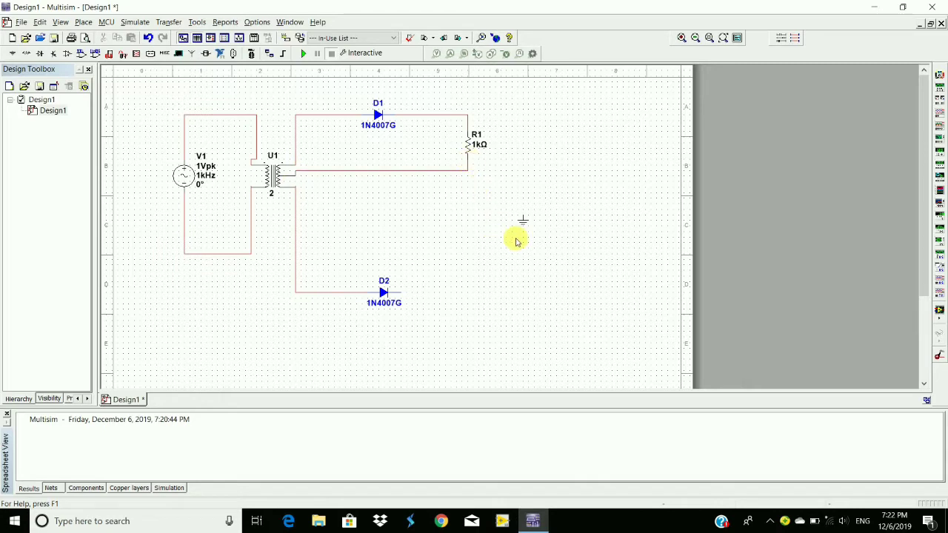
{"action": "mouse_move", "coordinate": [401, 293]}
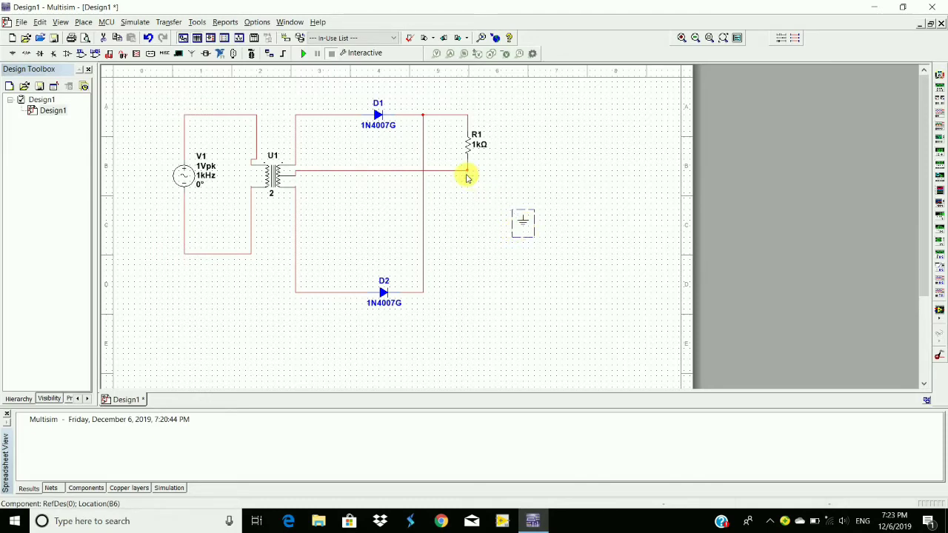
Ground R1's lower node and place oscilloscope XSC1 wired across R1
{"action": "left_click_drag", "start_coordinate": [523, 223], "coordinate": [467, 178]}
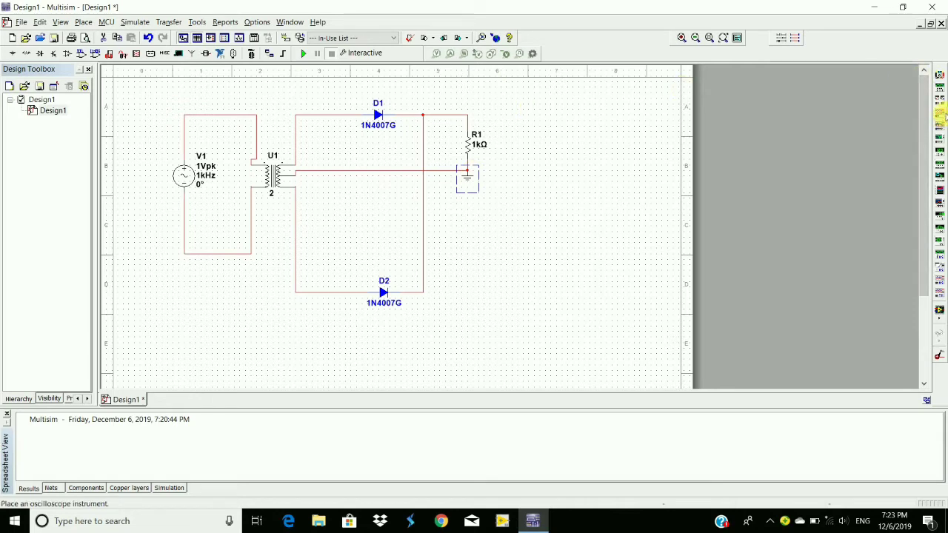
{"action": "mouse_move", "coordinate": [941, 111]}
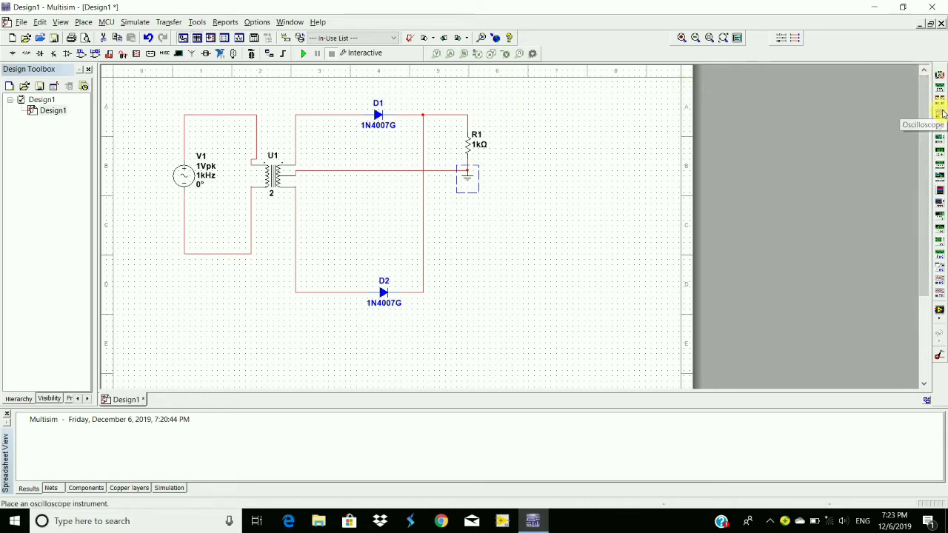
{"action": "left_click", "coordinate": [940, 105]}
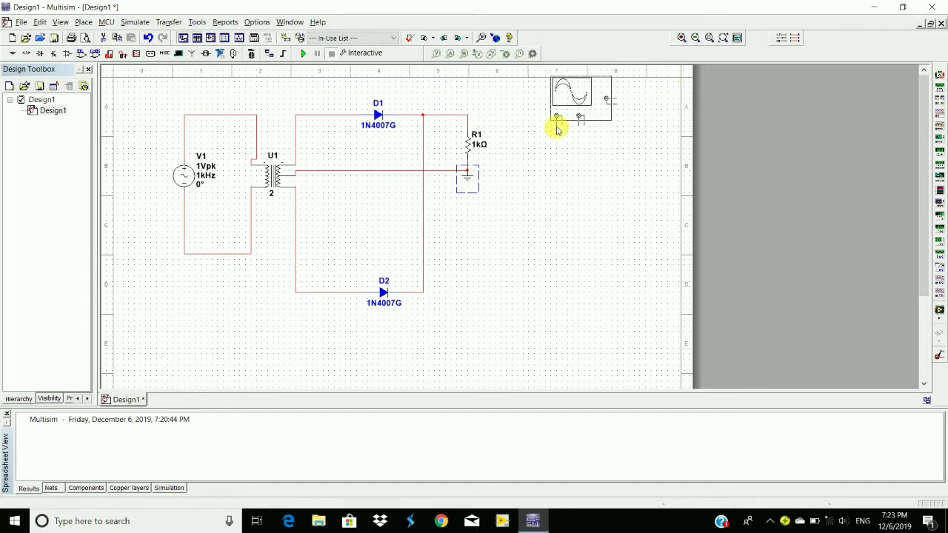
{"action": "left_click", "coordinate": [580, 96]}
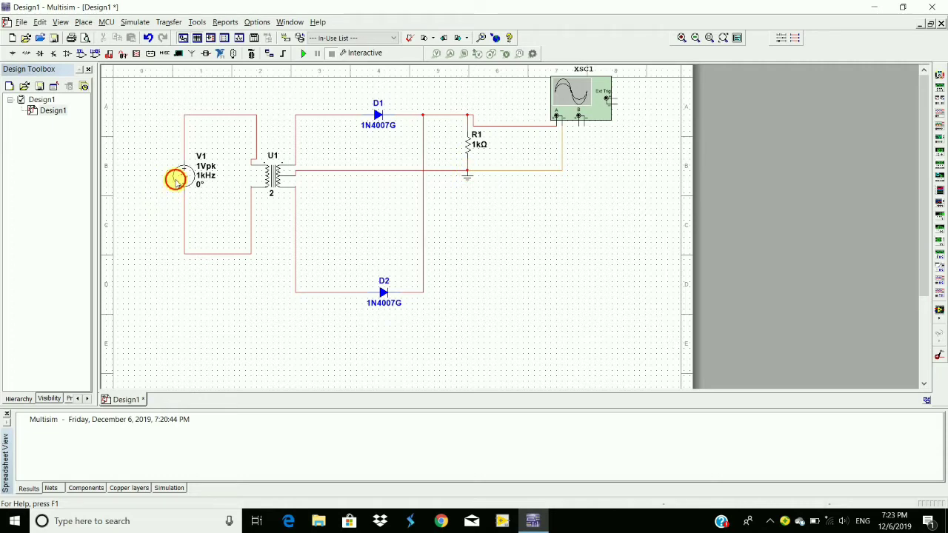
{"action": "double_click", "coordinate": [178, 178]}
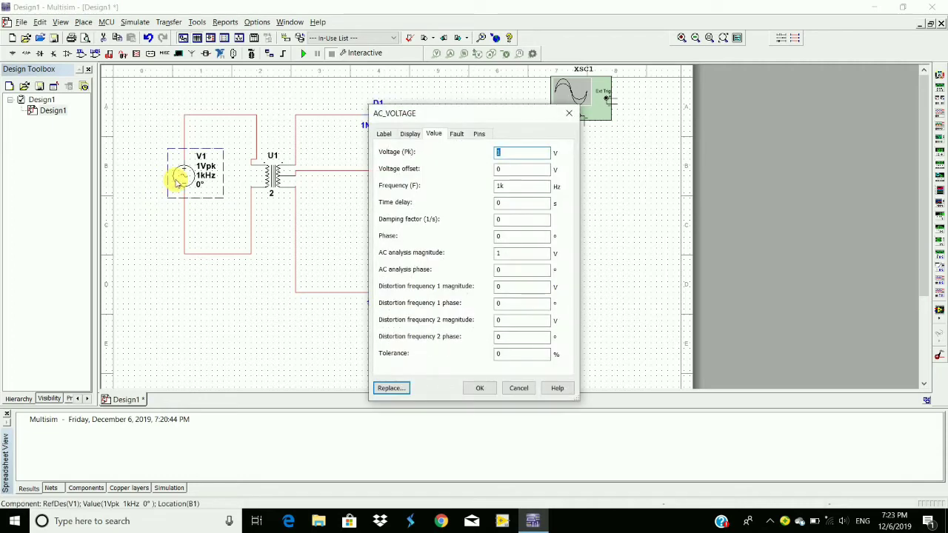
Set source V1 to 230 Vpk at 50 Hz
{"action": "type", "text": "230"}
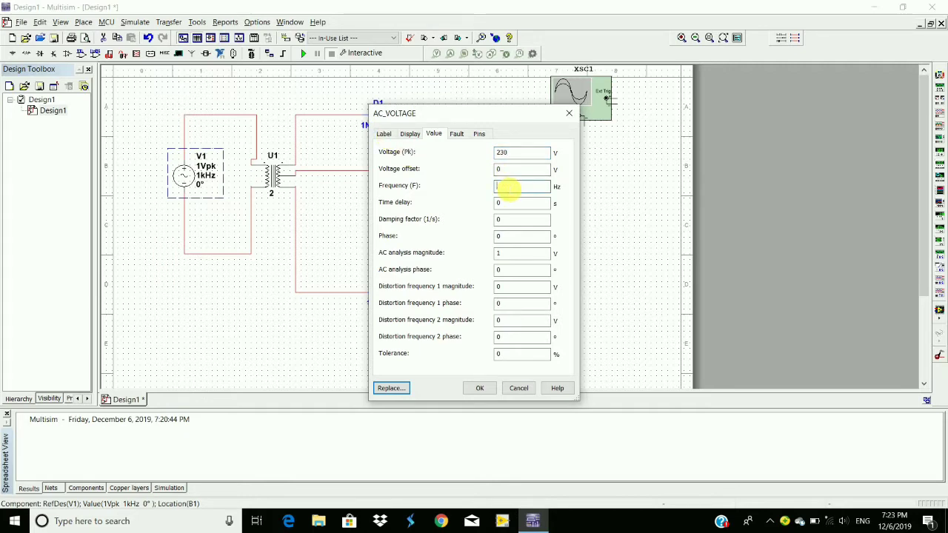
{"action": "type", "text": "50"}
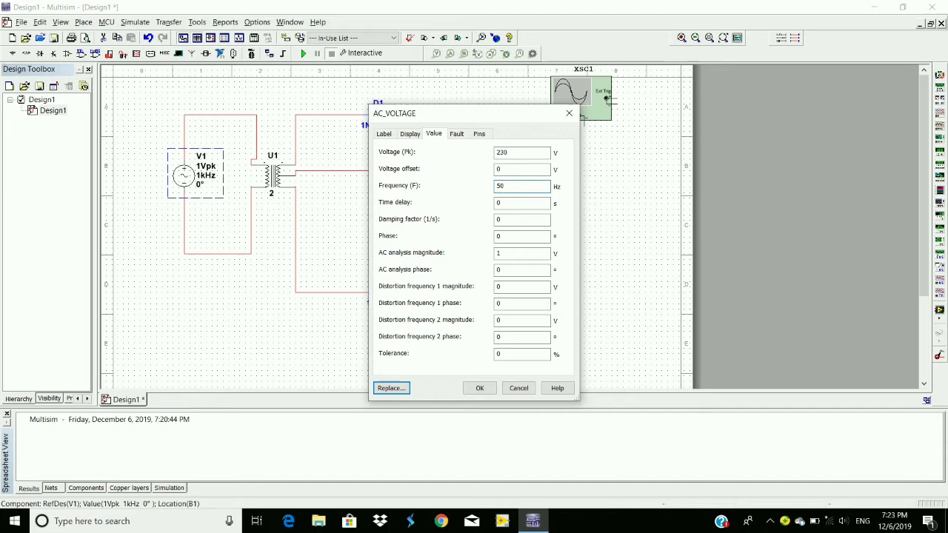
{"action": "left_click", "coordinate": [480, 388]}
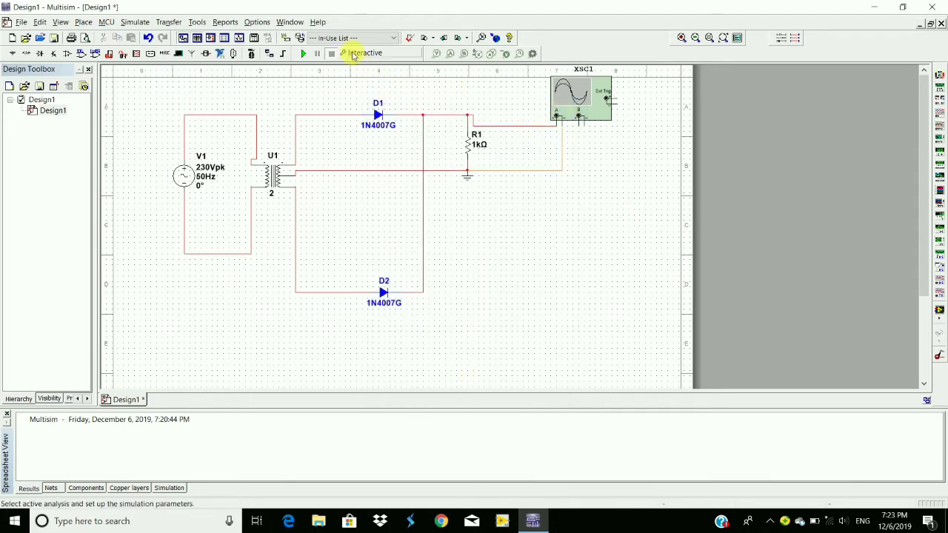
Run the simulation and show the full-wave rectified waveform on XSC1
{"action": "left_click", "coordinate": [303, 52]}
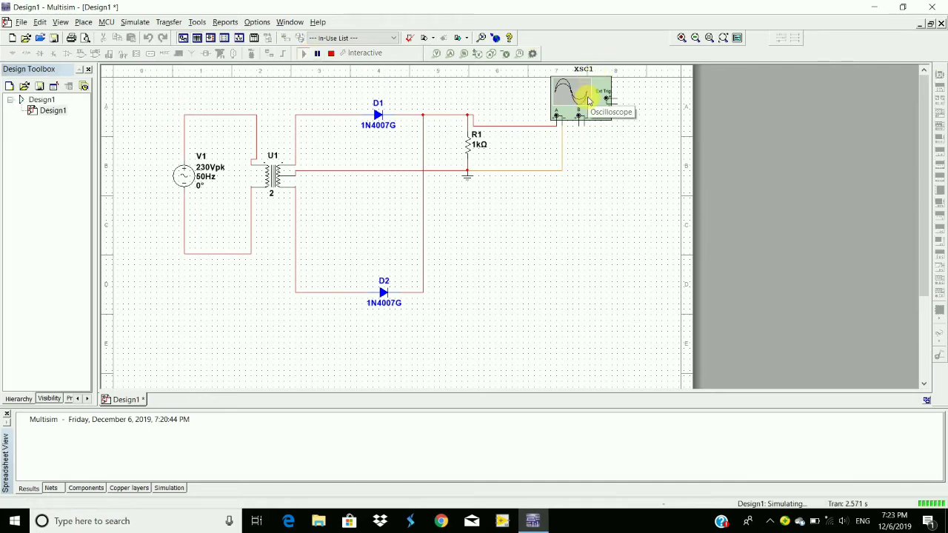
{"action": "double_click", "coordinate": [584, 100]}
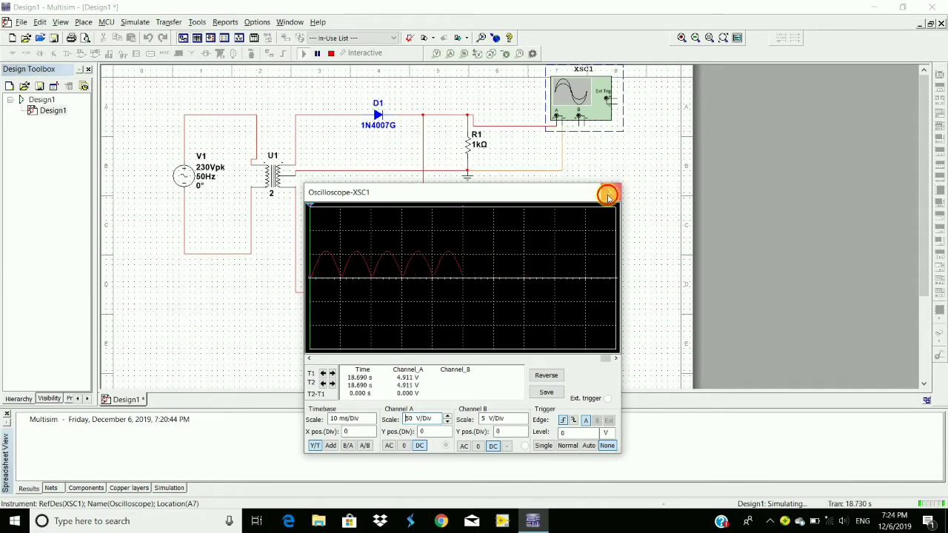
Stop the simulation and remove the wires around R1, XSC1 and the centre tap
{"action": "left_click", "coordinate": [609, 193]}
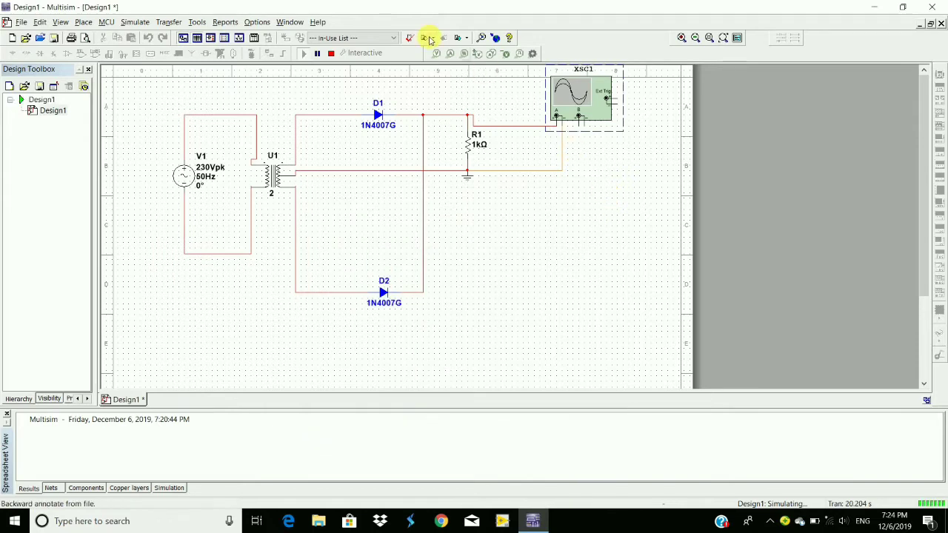
{"action": "mouse_move", "coordinate": [336, 53]}
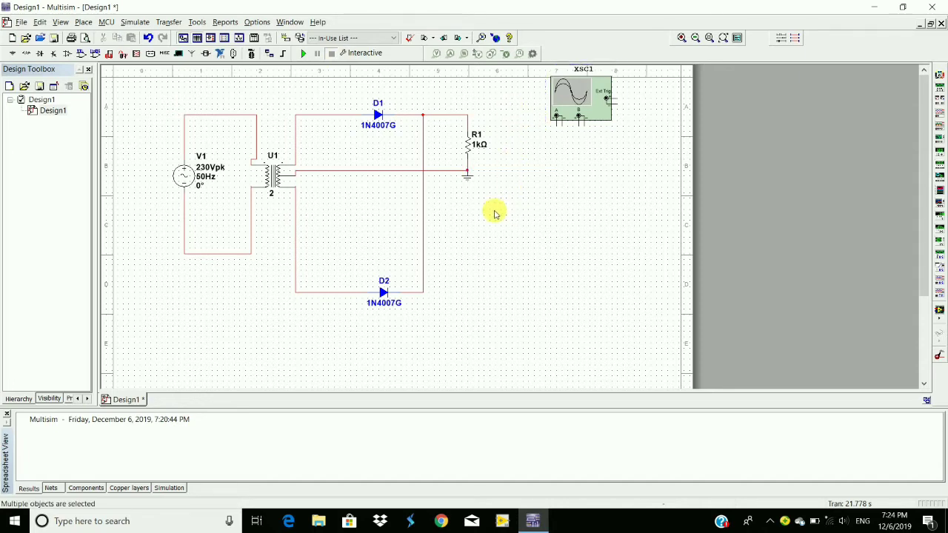
{"action": "mouse_move", "coordinate": [453, 211]}
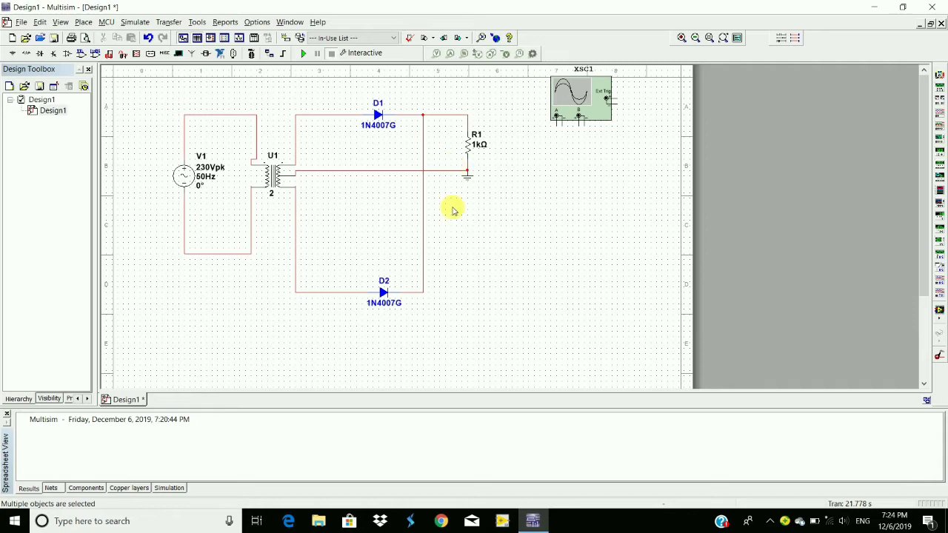
{"action": "left_click", "coordinate": [453, 215]}
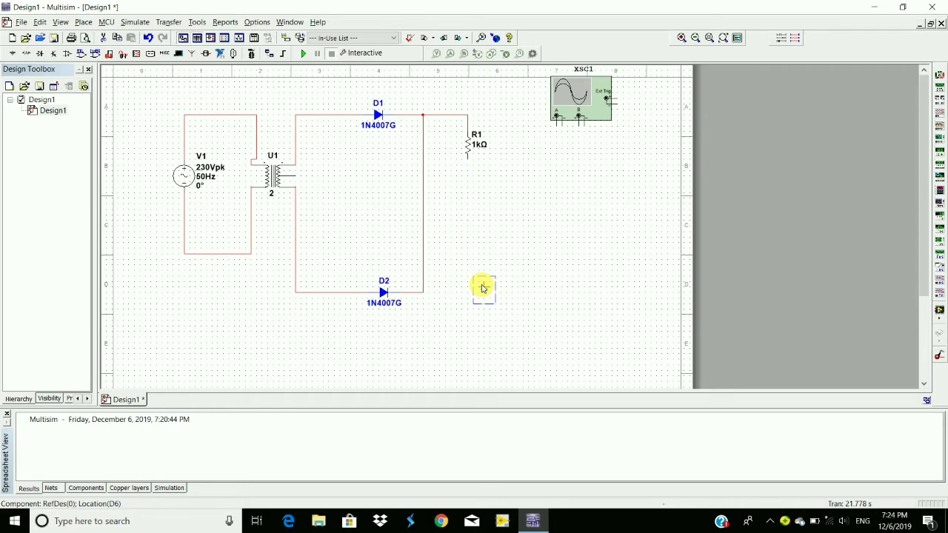
{"action": "left_click", "coordinate": [130, 37]}
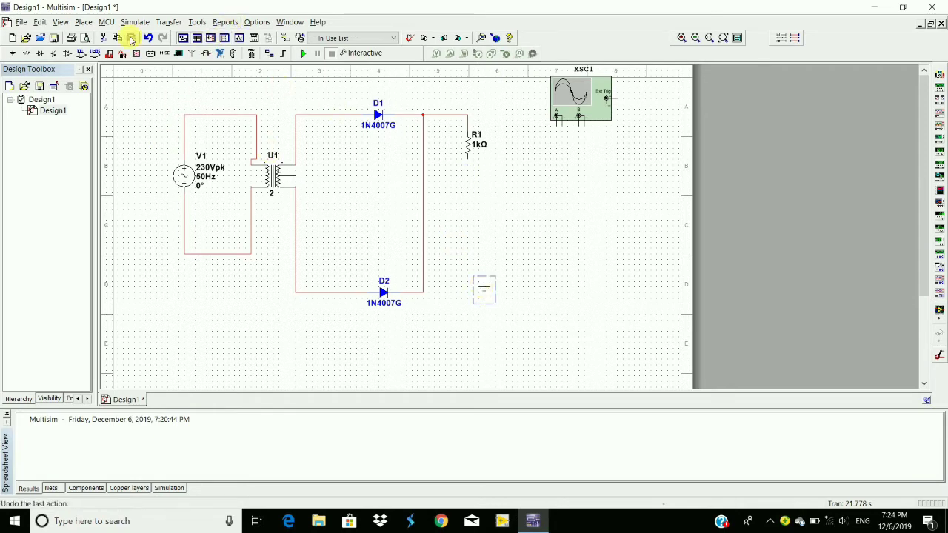
{"action": "left_click", "coordinate": [83, 22]}
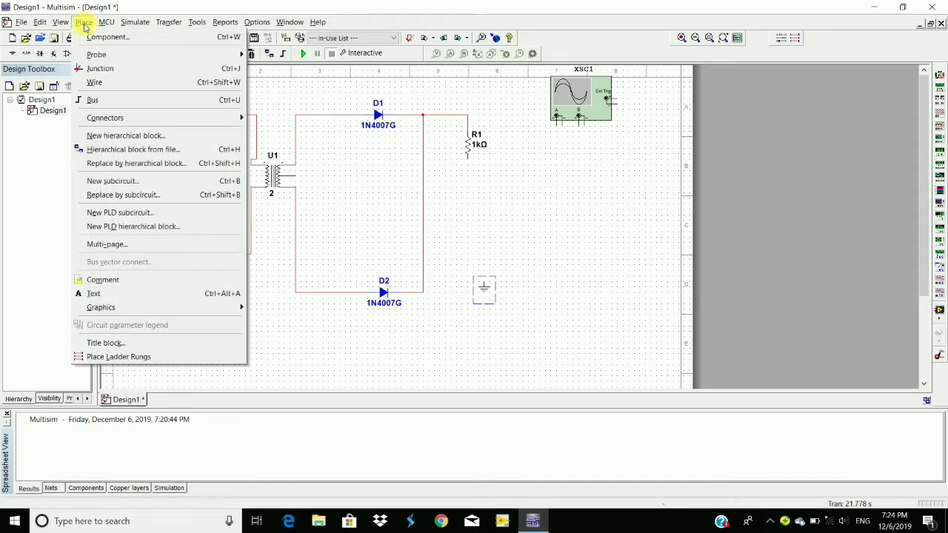
Place a 1 kΩ VARIABLE_RESISTOR R2 (Key=A, 50%) below R1
{"action": "left_click", "coordinate": [109, 37]}
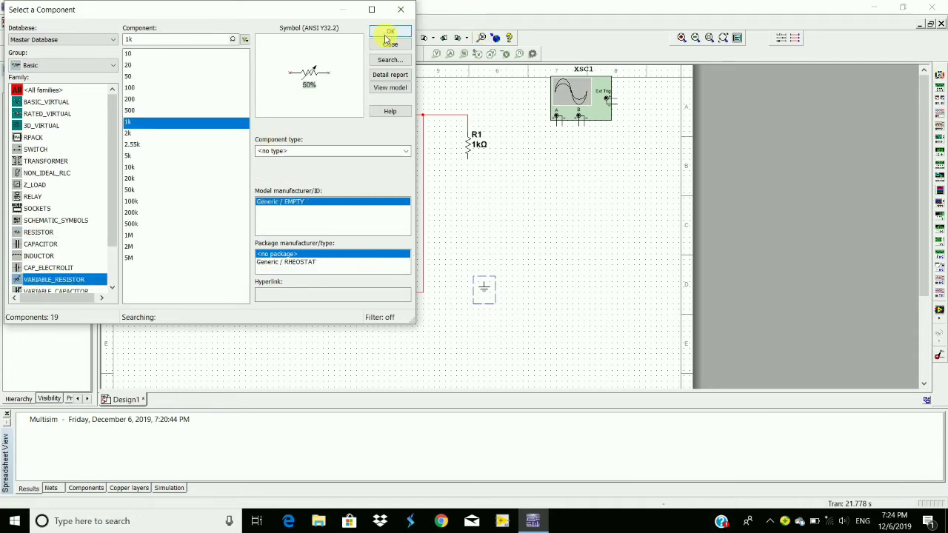
{"action": "left_click", "coordinate": [390, 34]}
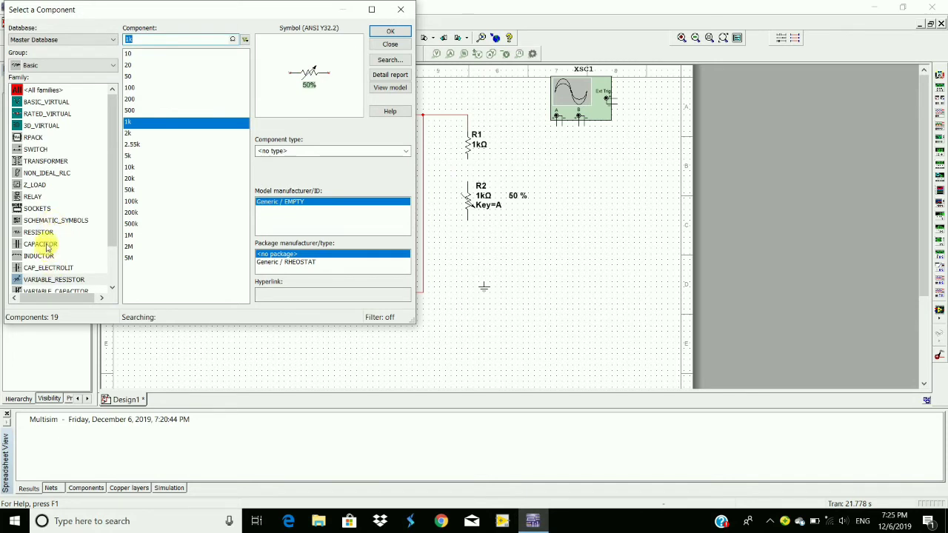
Place a 100 µF capacitor C1 on the schematic
{"action": "left_click", "coordinate": [40, 243]}
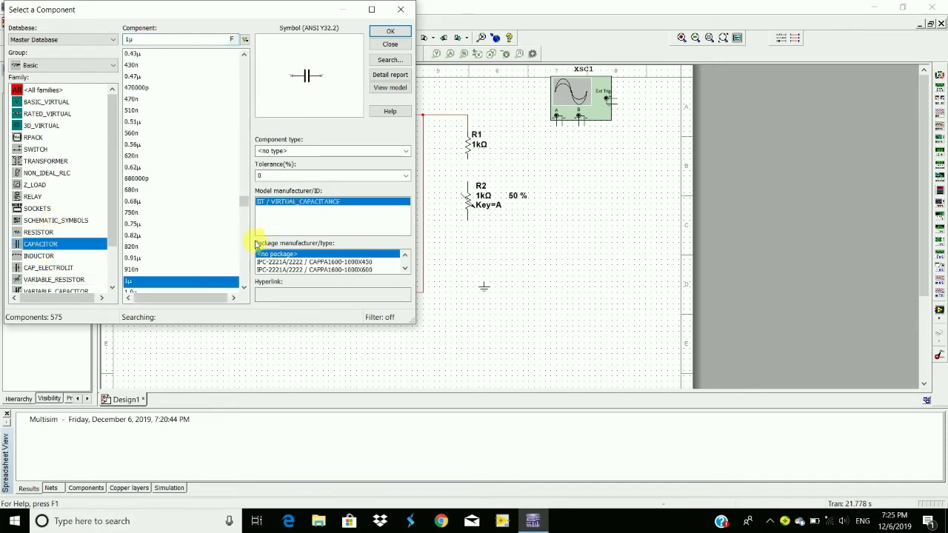
{"action": "scroll", "scroll_direction": "down", "scroll_amount": 3}
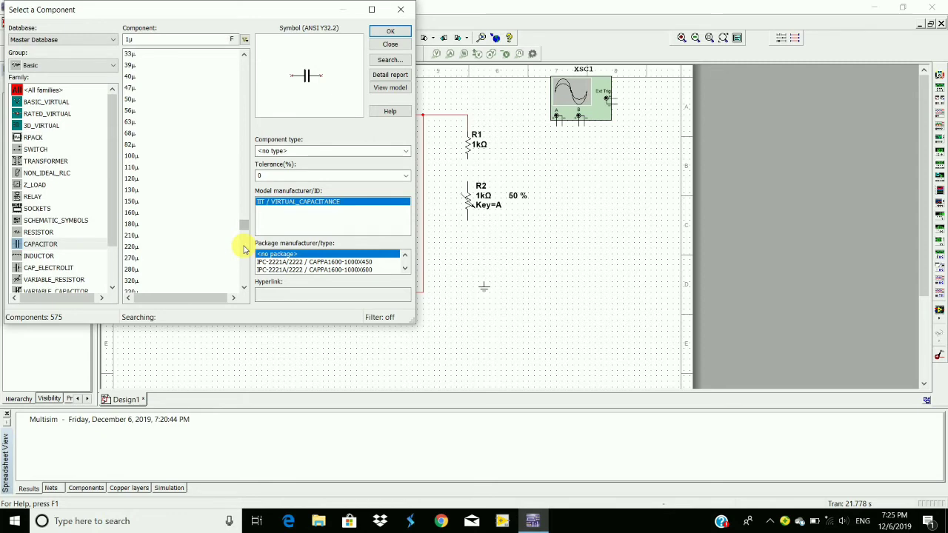
{"action": "left_click", "coordinate": [132, 156]}
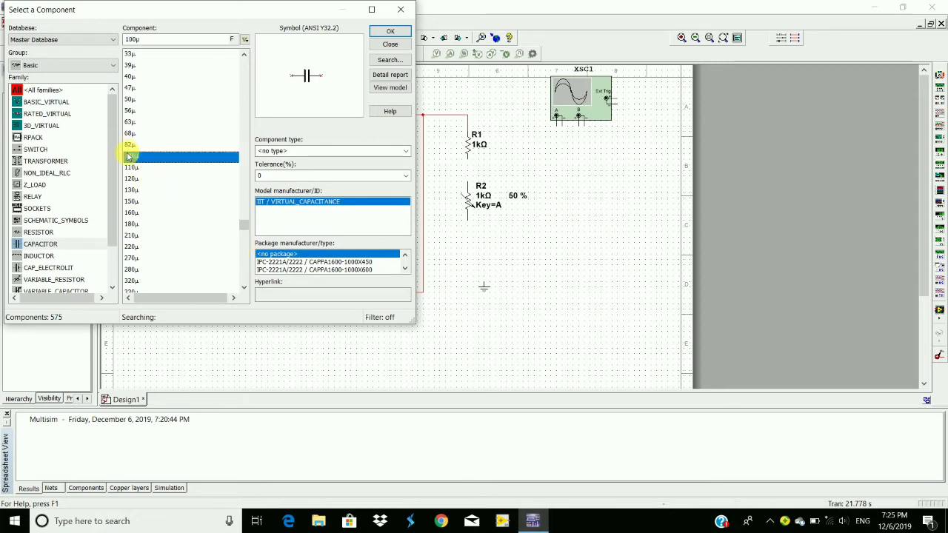
{"action": "left_click", "coordinate": [390, 44]}
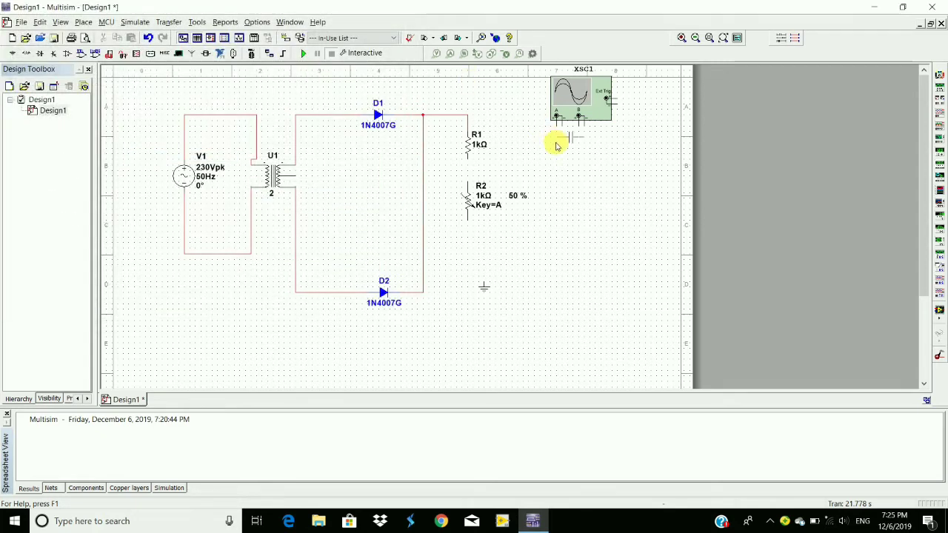
{"action": "mouse_move", "coordinate": [526, 167]}
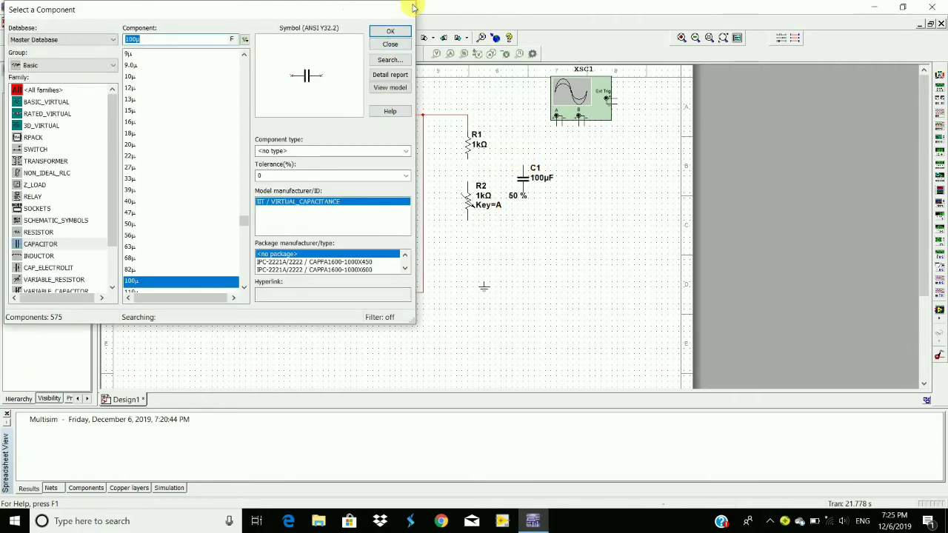
Wire R1, R2 and the 100 µF capacitor to ground, the center tap and XSC1 channel A
{"action": "left_click", "coordinate": [390, 31]}
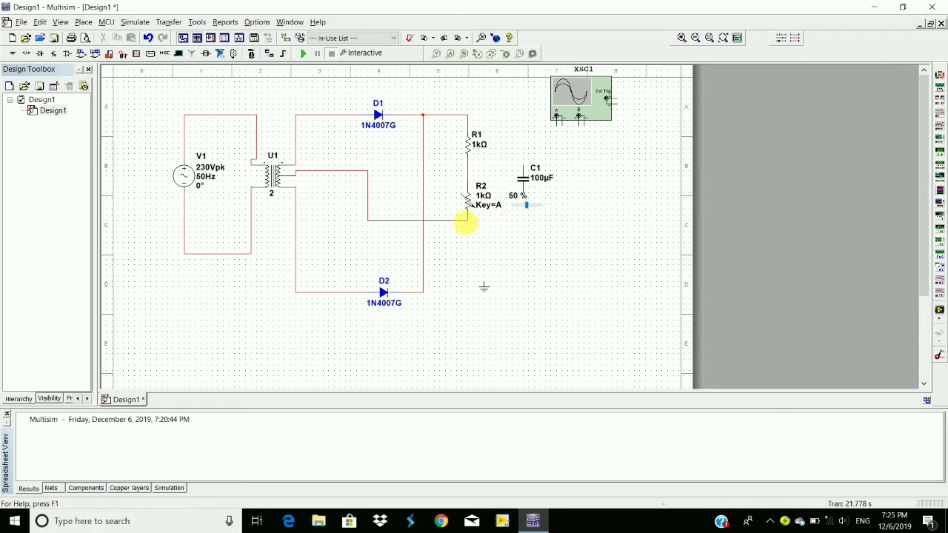
{"action": "mouse_move", "coordinate": [476, 227]}
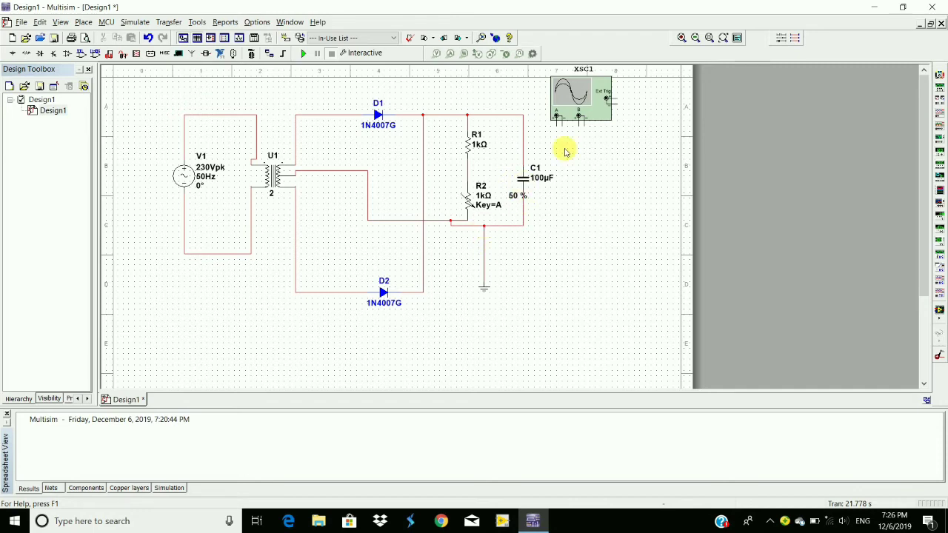
{"action": "mouse_move", "coordinate": [565, 130]}
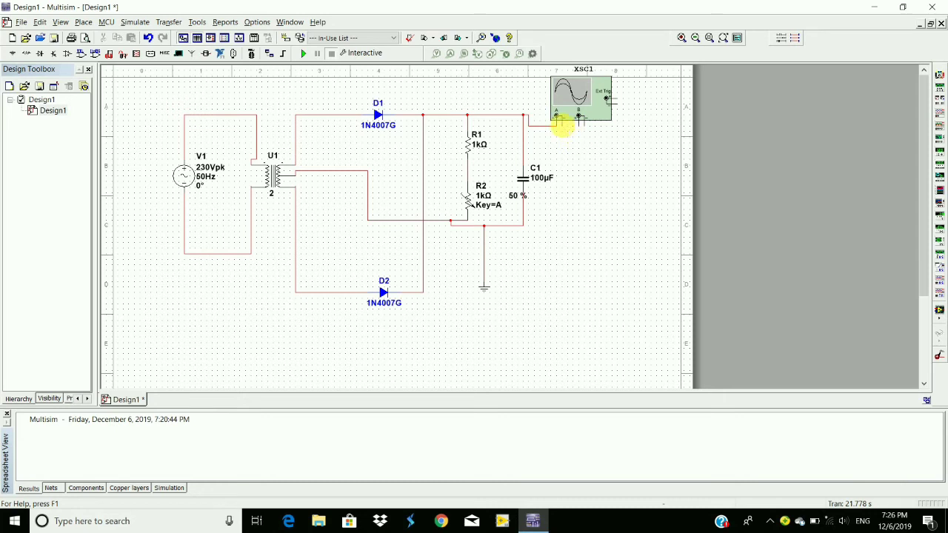
{"action": "left_click_drag", "start_coordinate": [563, 122], "coordinate": [522, 223]}
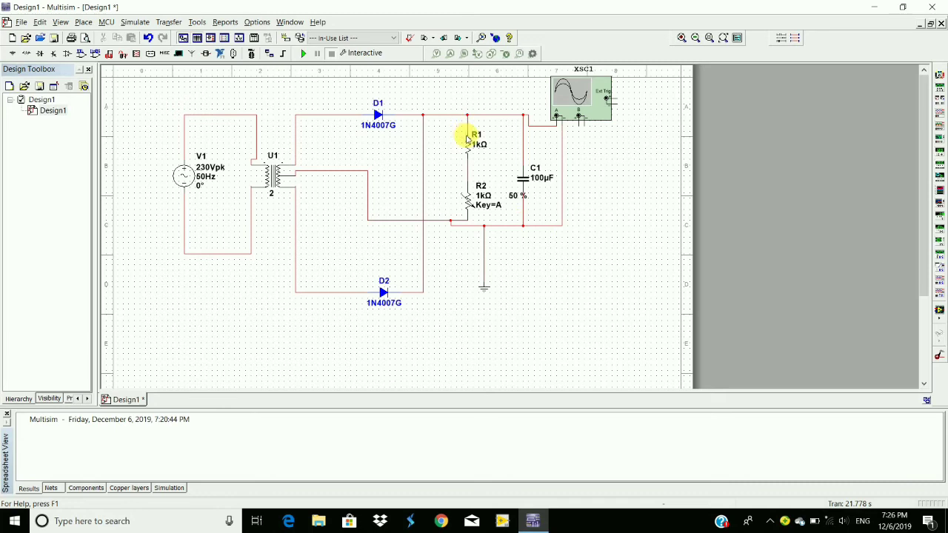
Set resistor R1's value to 100 Ω in its Value properties
{"action": "double_click", "coordinate": [467, 137]}
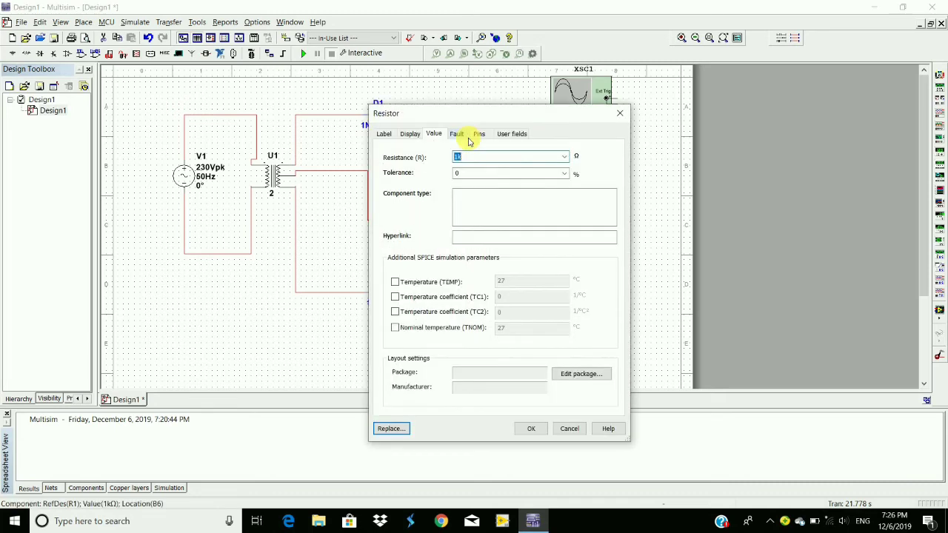
{"action": "type", "text": "100"}
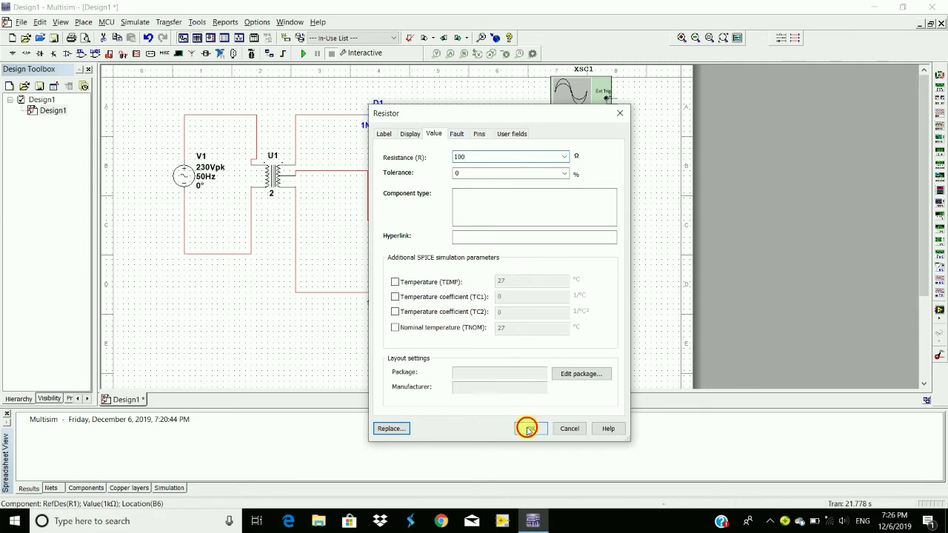
{"action": "left_click", "coordinate": [529, 428]}
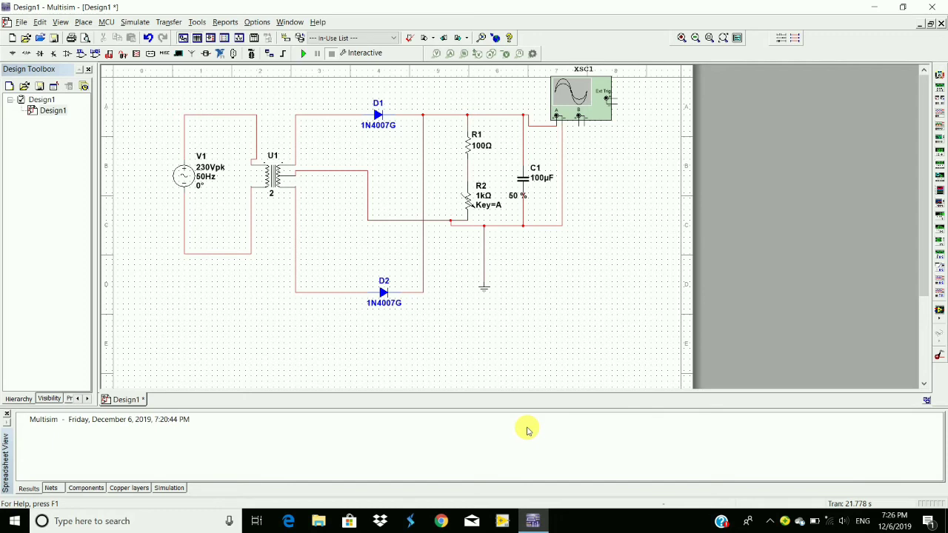
{"action": "mouse_move", "coordinate": [483, 69]}
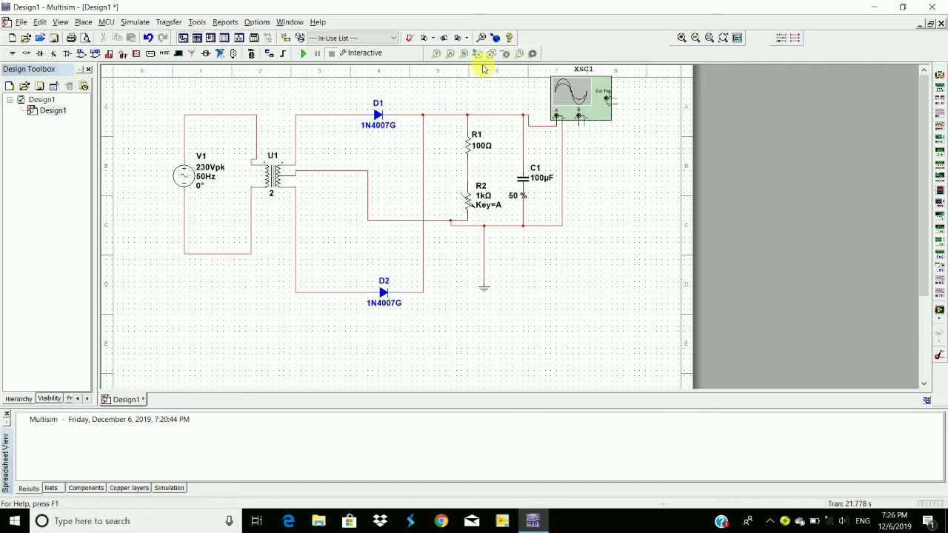
Run the simulation and show XSC1's nearly flat ~51 V DC output, moved to the left
{"action": "left_click", "coordinate": [303, 52]}
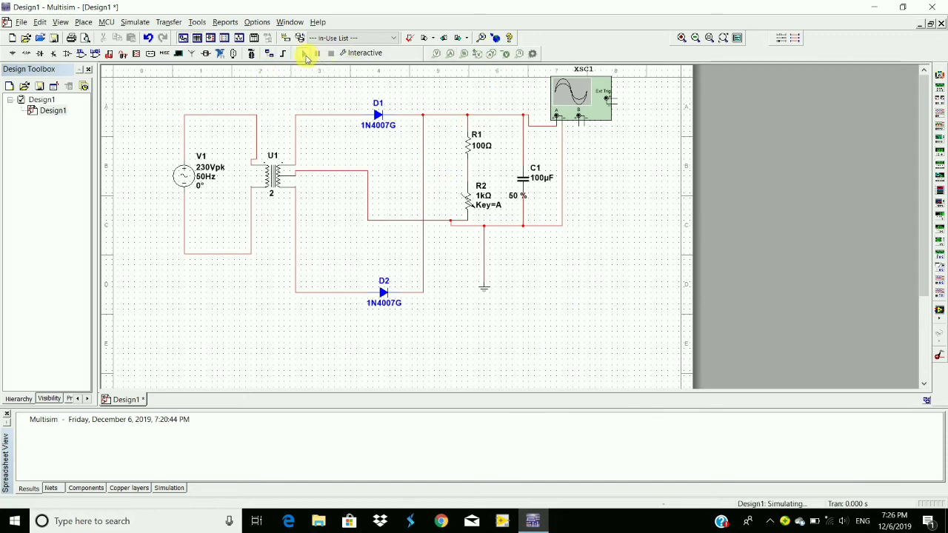
{"action": "left_click", "coordinate": [304, 53]}
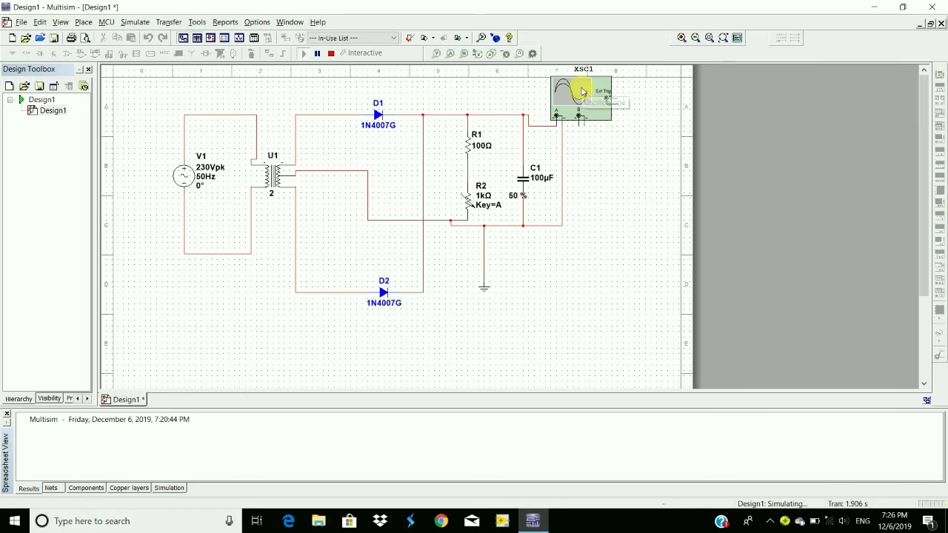
{"action": "double_click", "coordinate": [583, 94]}
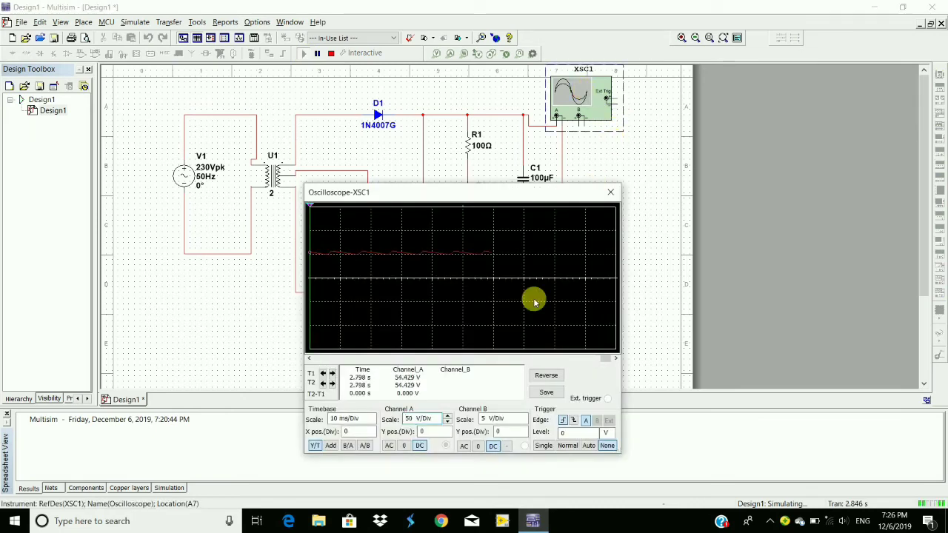
{"action": "mouse_move", "coordinate": [539, 199]}
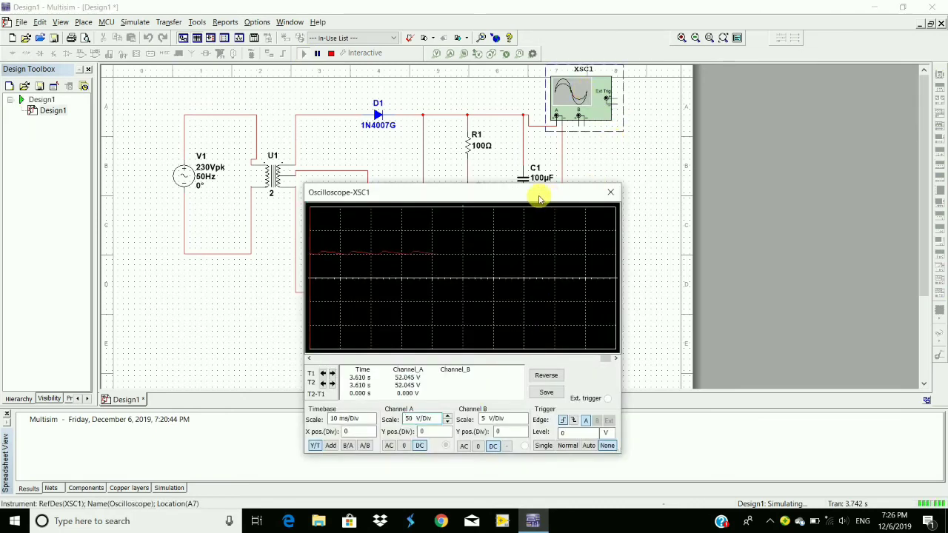
{"action": "left_click_drag", "start_coordinate": [540, 192], "coordinate": [322, 178]}
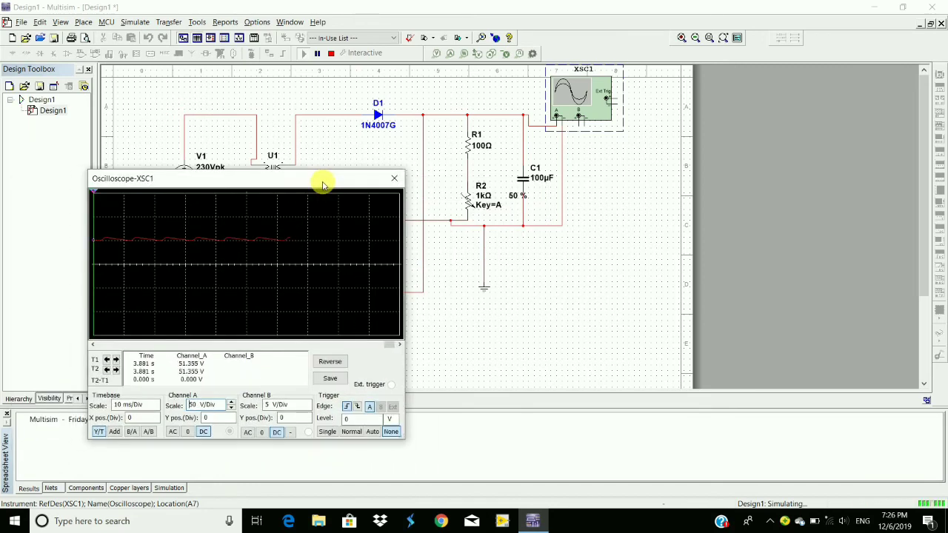